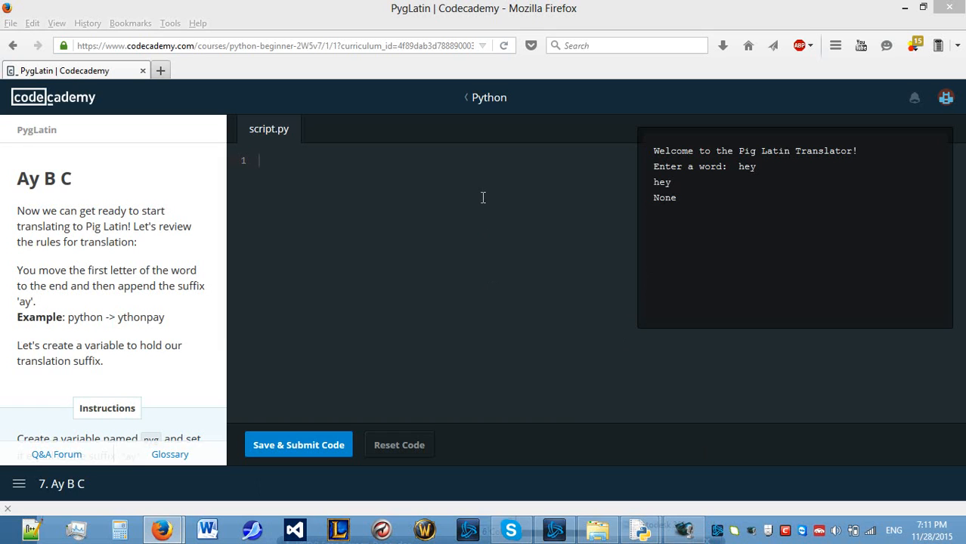
pyautogui.moveTo(529, 151)
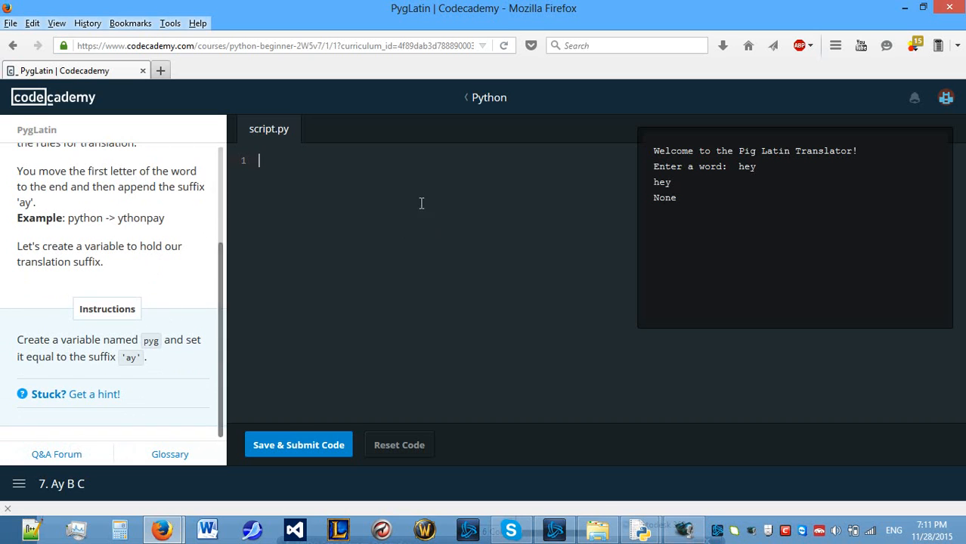
# Write pyg = 'ay' in script.py and submit it for checking
pyautogui.write('pyg')
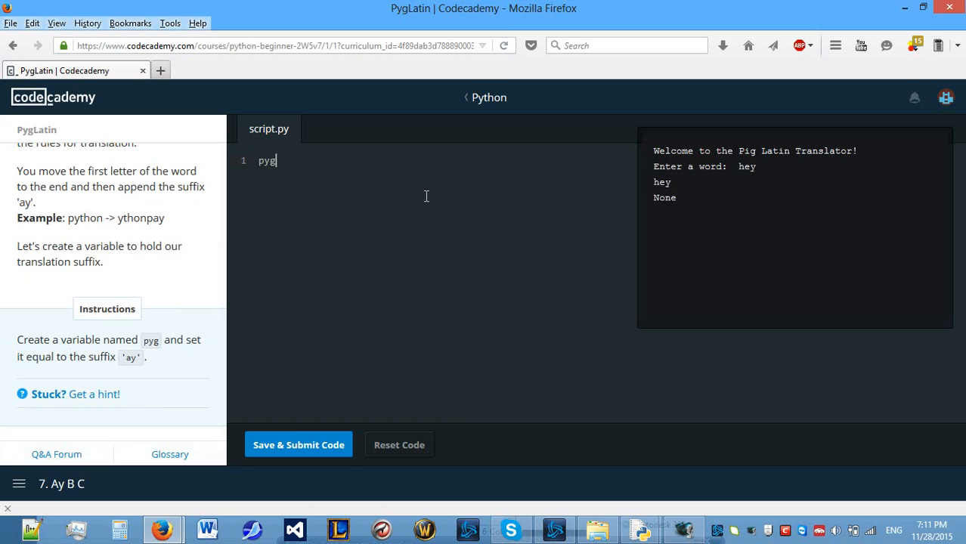
pyautogui.write('=')
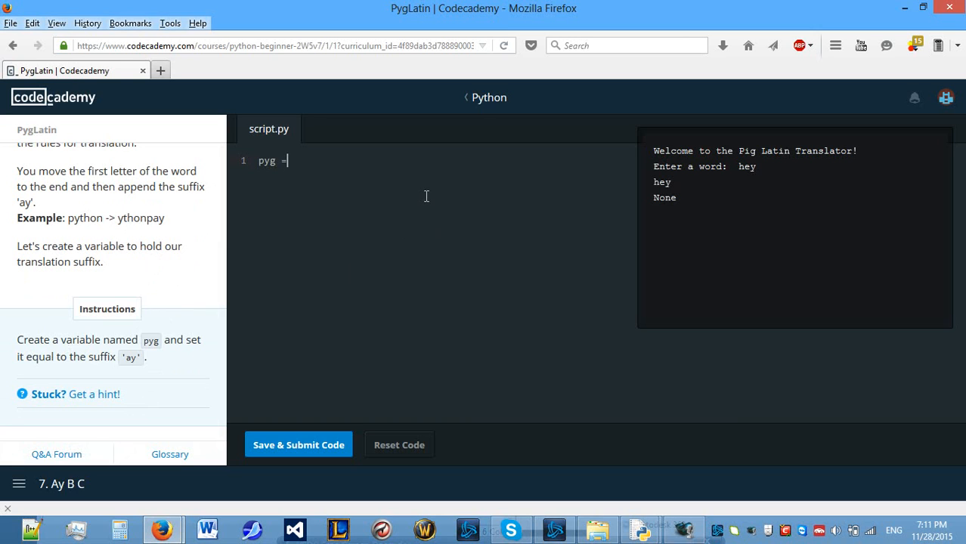
pyautogui.write("''")
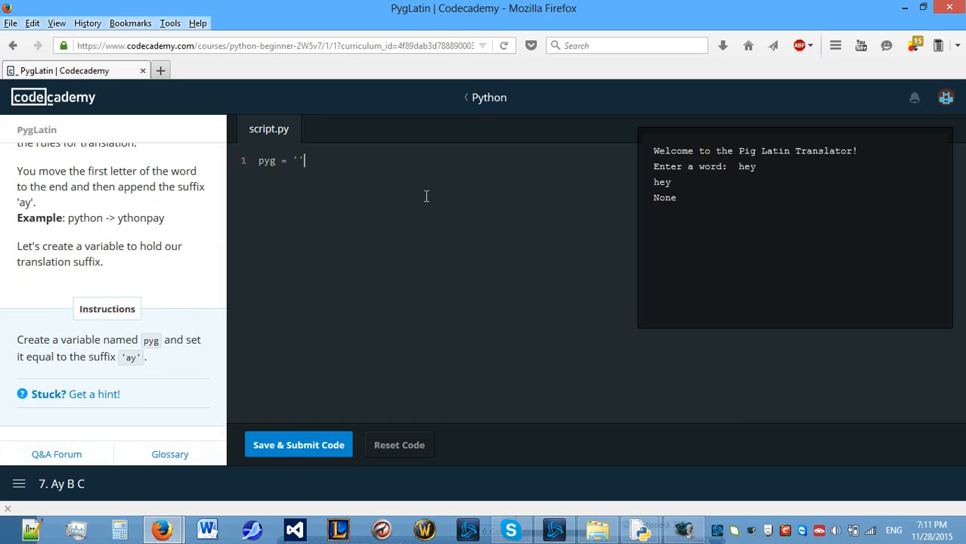
pyautogui.write('ay')
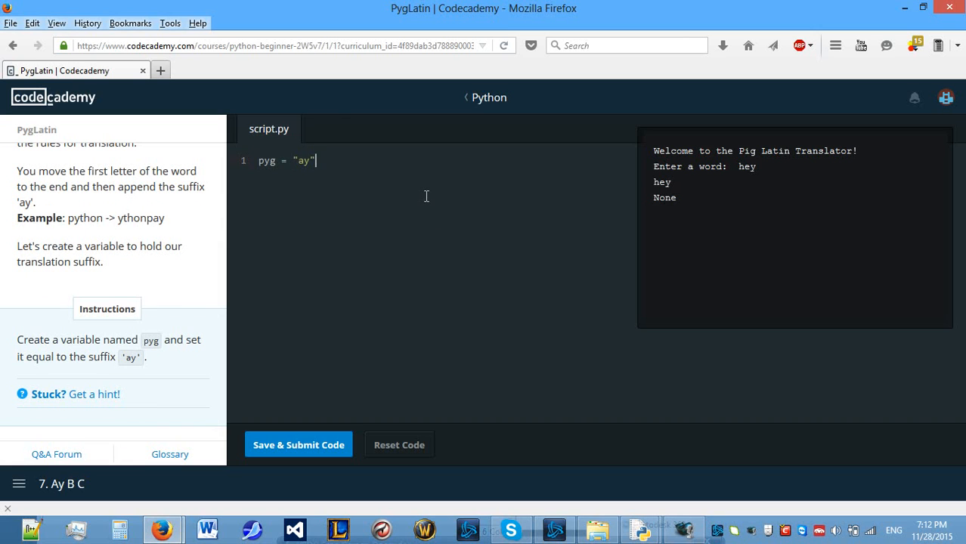
pyautogui.click(298, 445)
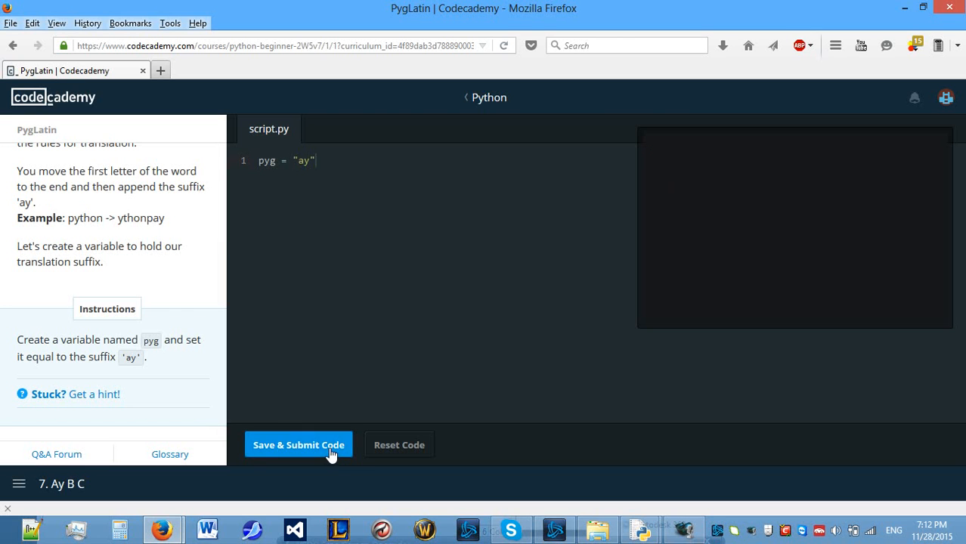
# Advance to the Word Up lesson and read through its instructions
pyautogui.click(298, 445)
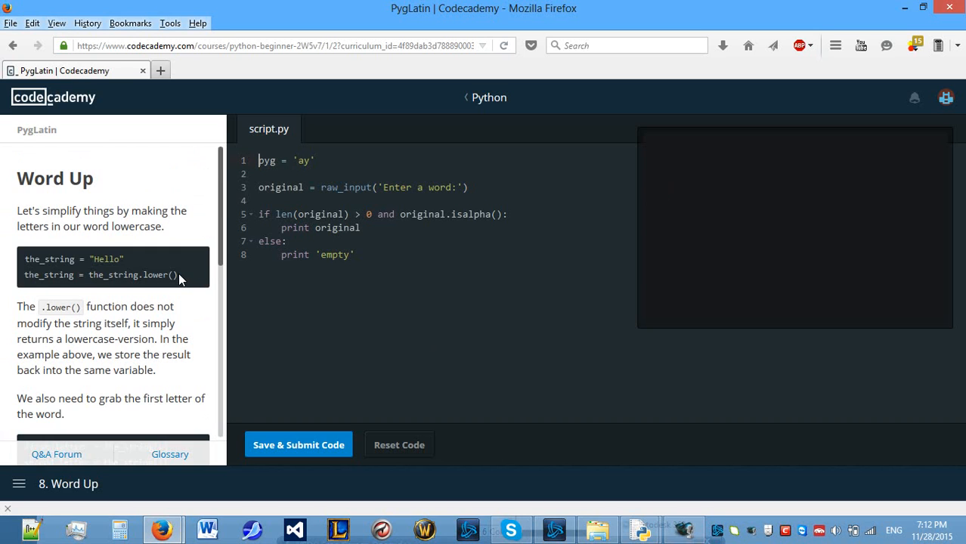
pyautogui.scroll(-3)
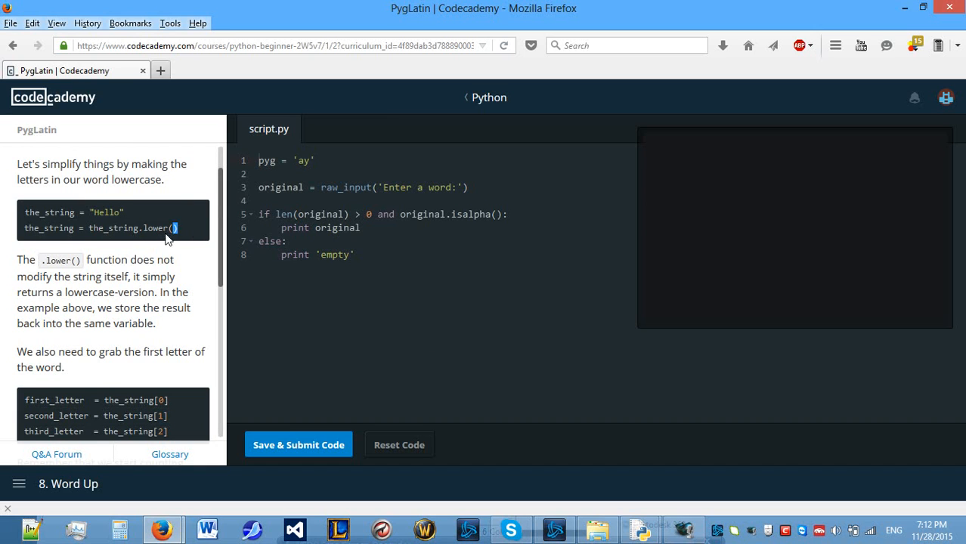
pyautogui.scroll(-3)
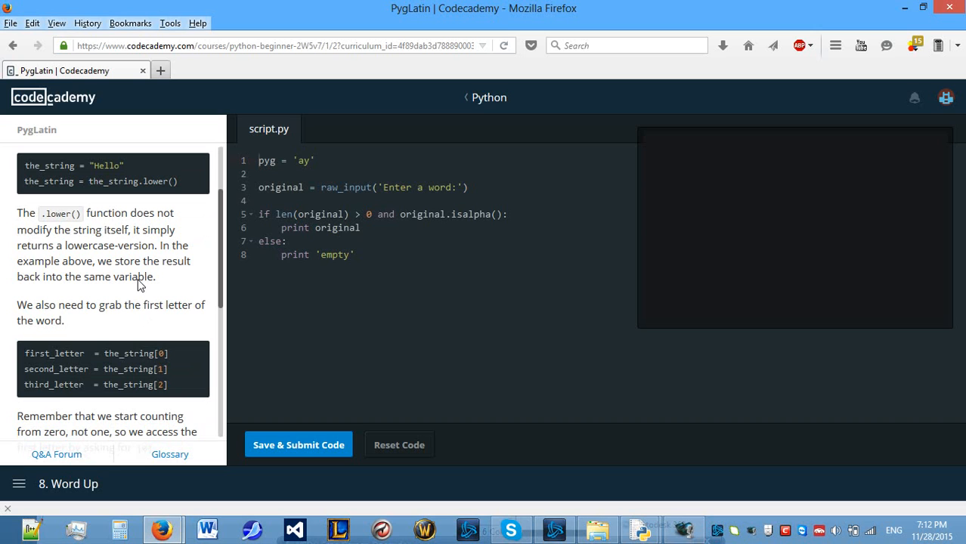
pyautogui.moveTo(159, 283)
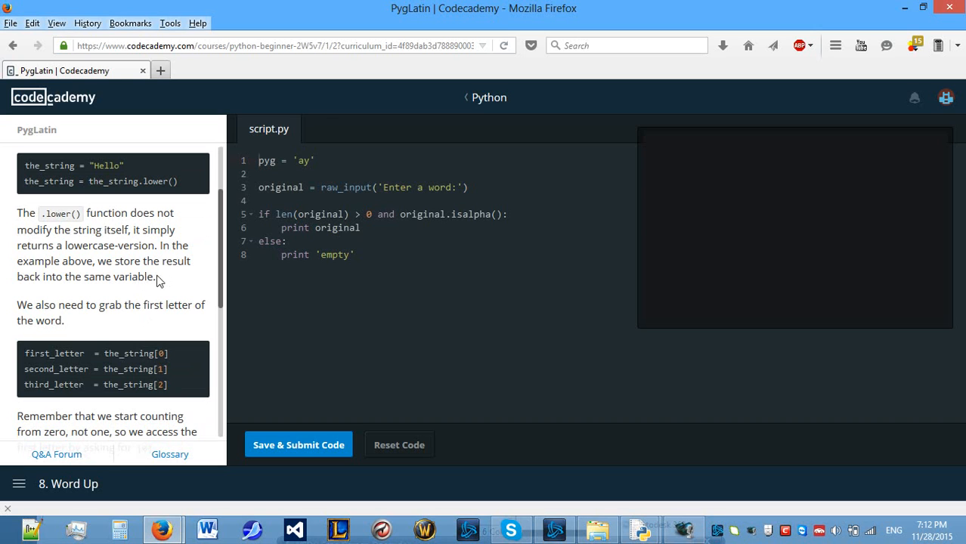
pyautogui.moveTo(160, 234)
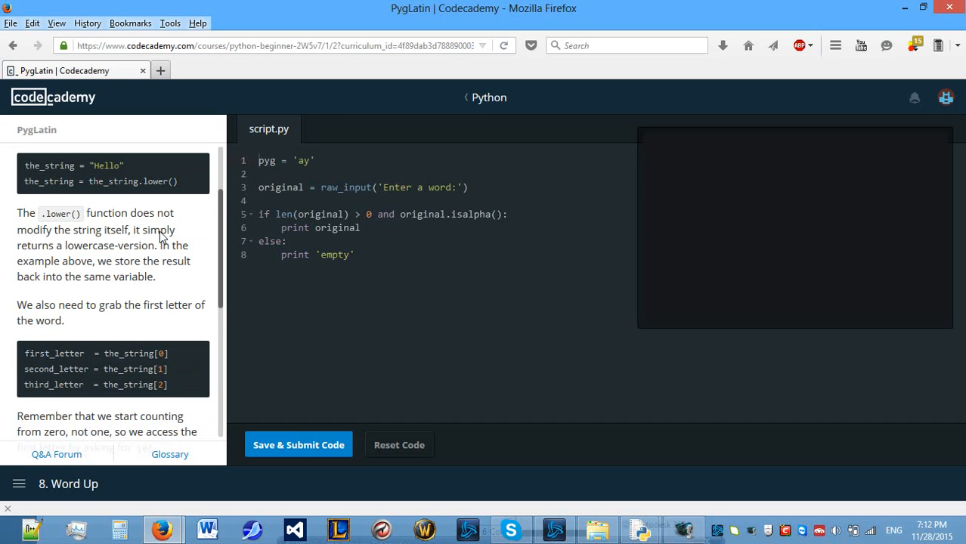
pyautogui.scroll(-3)
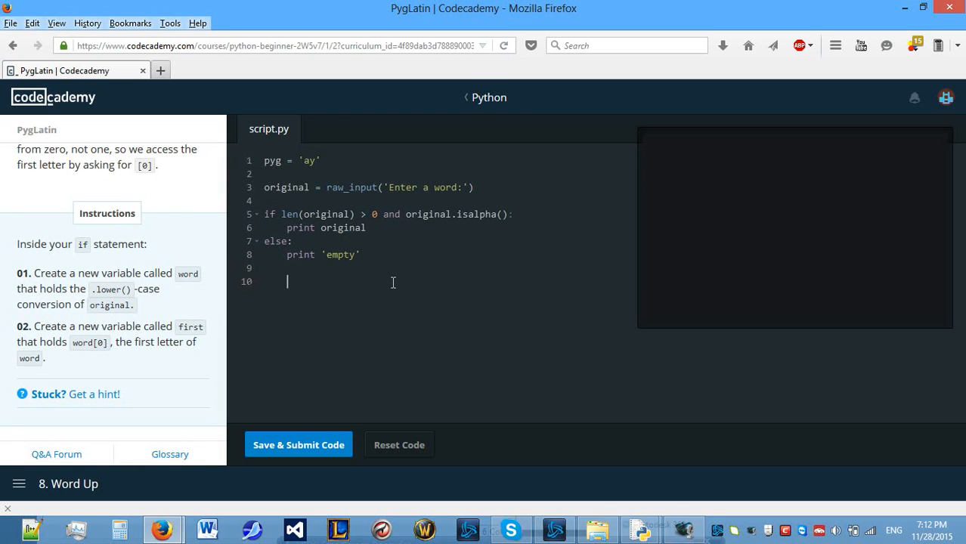
# Add word = original.lower() and first = word[0] at the end of the script
pyautogui.write('word =')
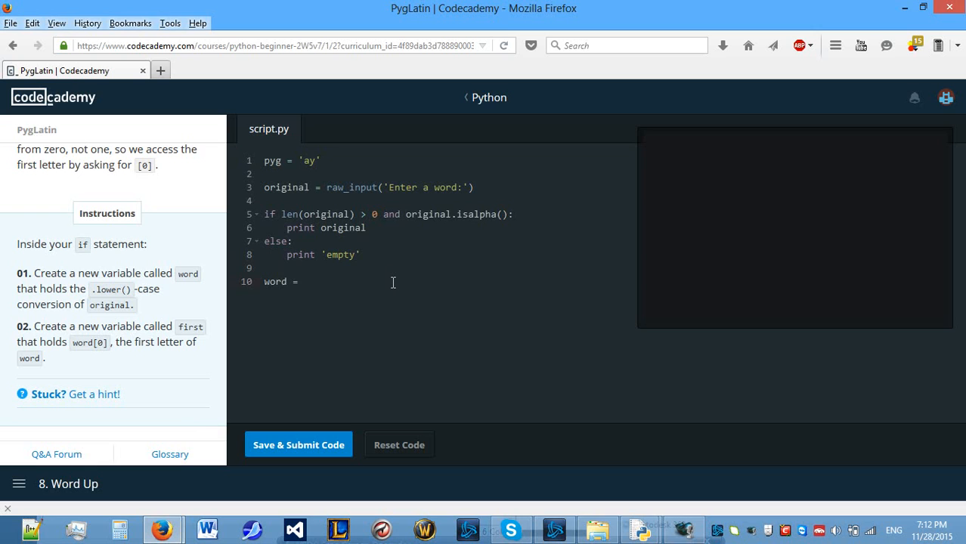
pyautogui.write('original.lo')
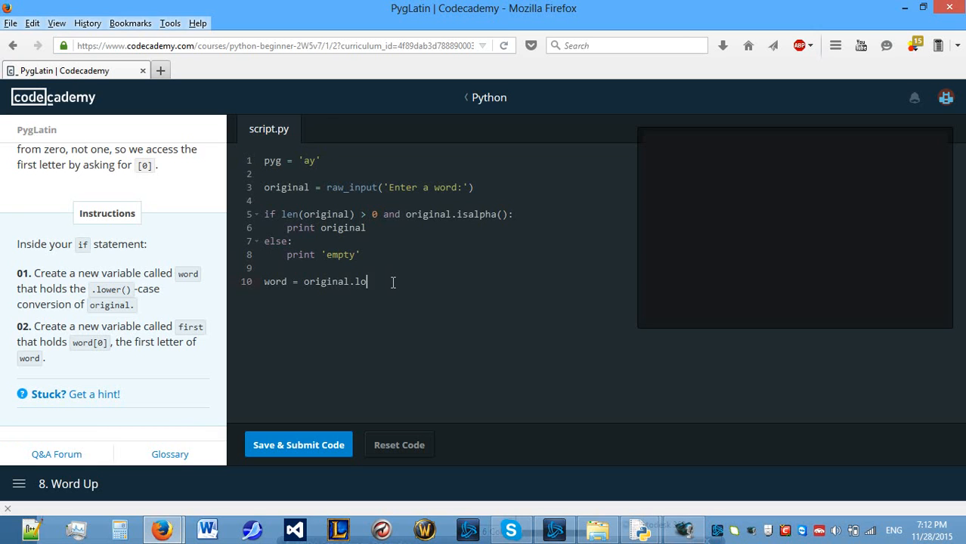
pyautogui.write('wer()')
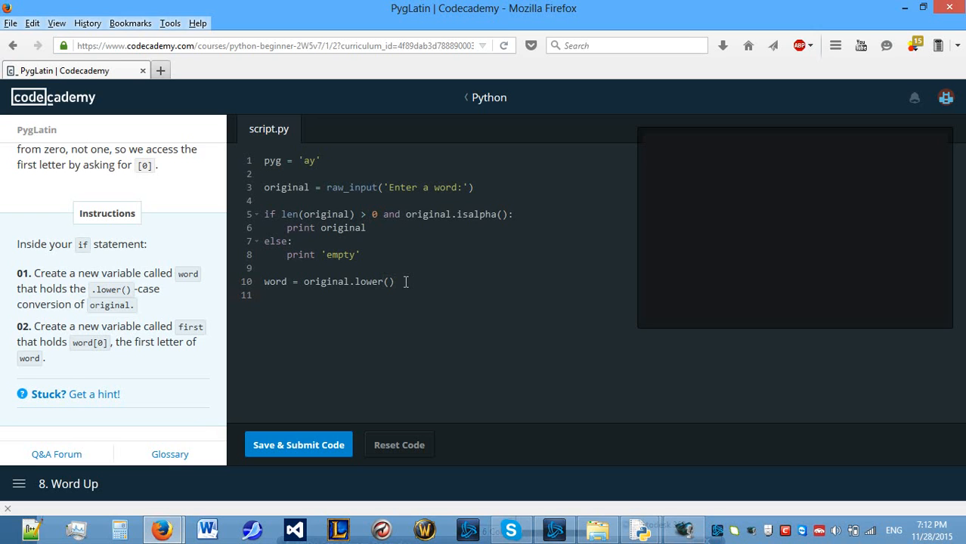
pyautogui.write('first =')
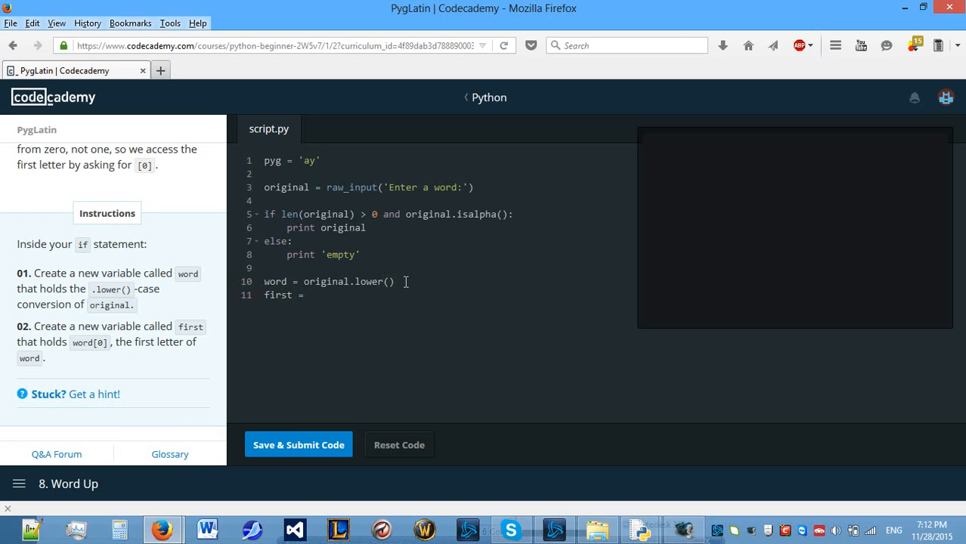
pyautogui.write('word[')
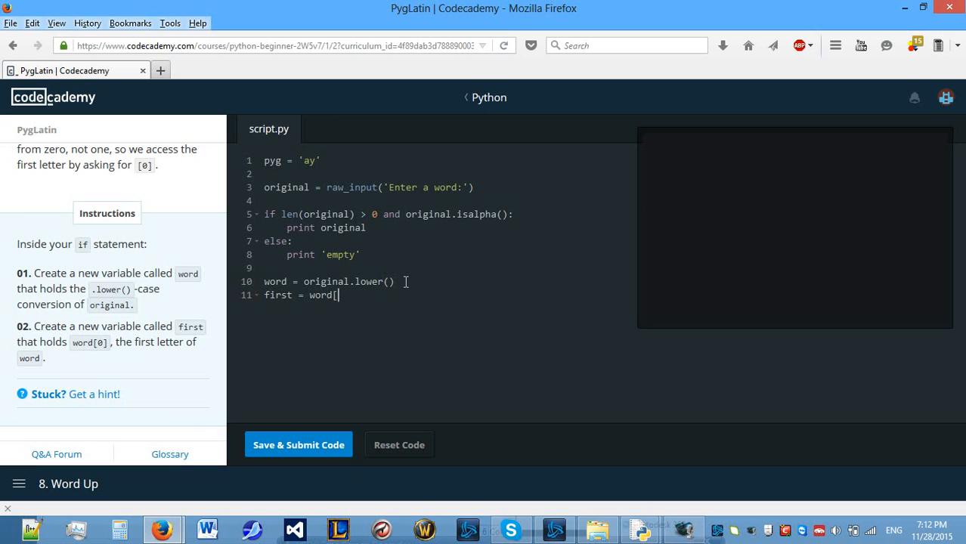
pyautogui.write('0]')
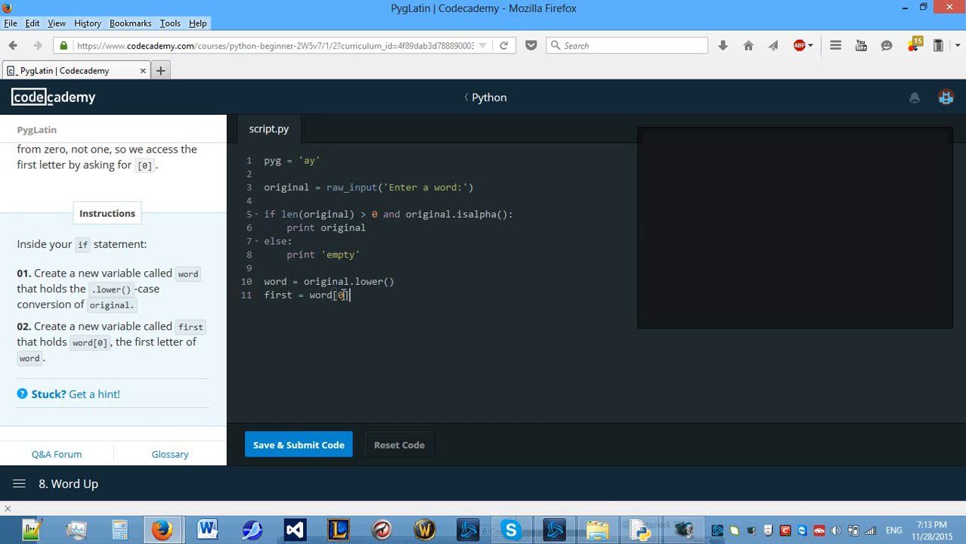
pyautogui.press('BackSpace')
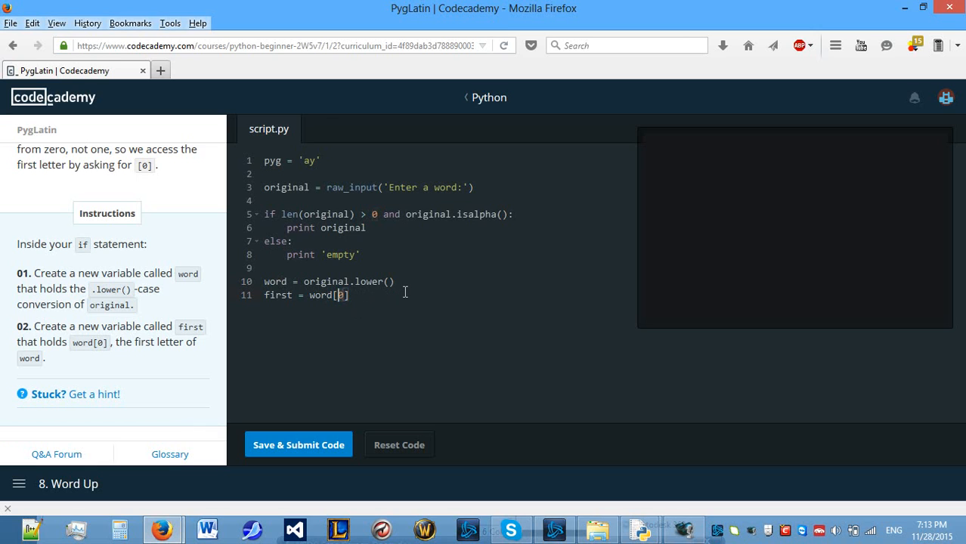
pyautogui.moveTo(465, 209)
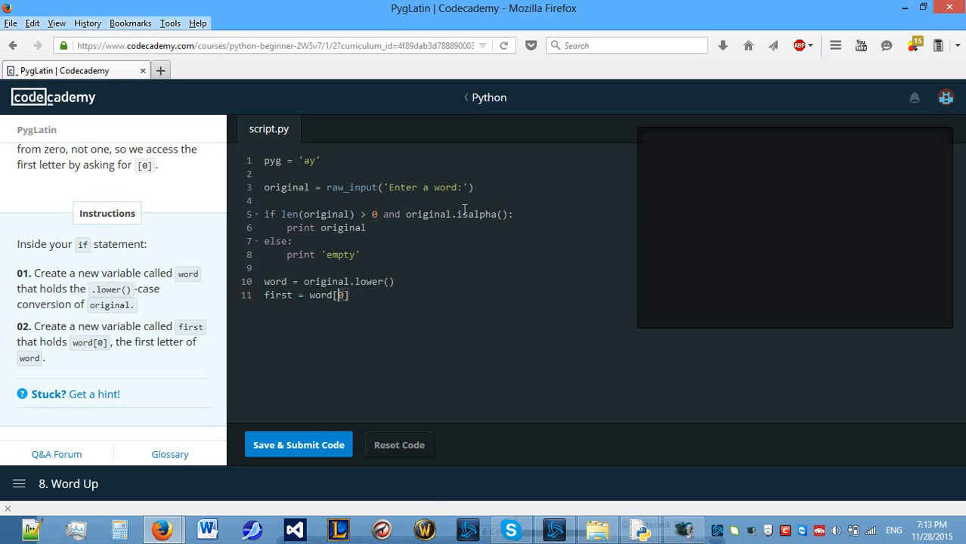
pyautogui.moveTo(375, 330)
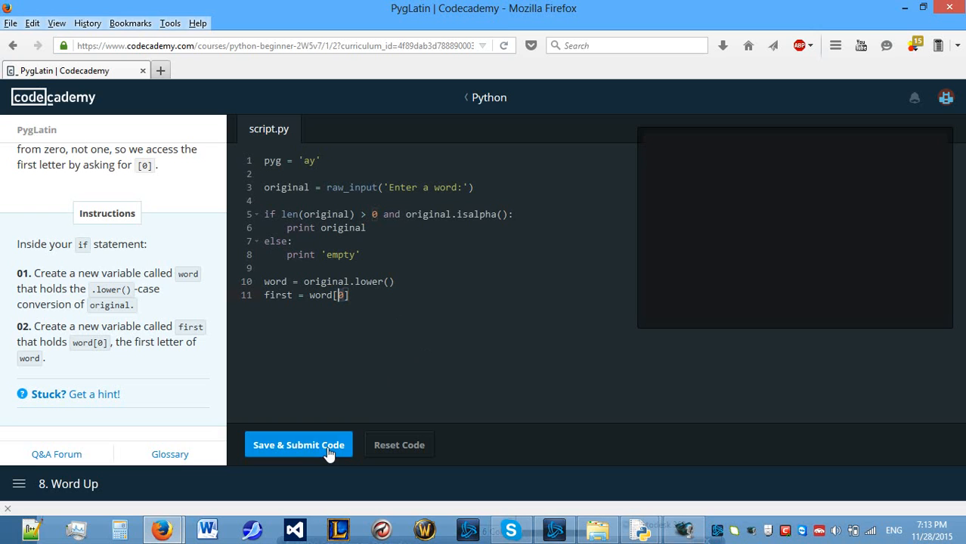
# Submit the script with a random test word and continue to the Move it on Back lesson
pyautogui.click(298, 445)
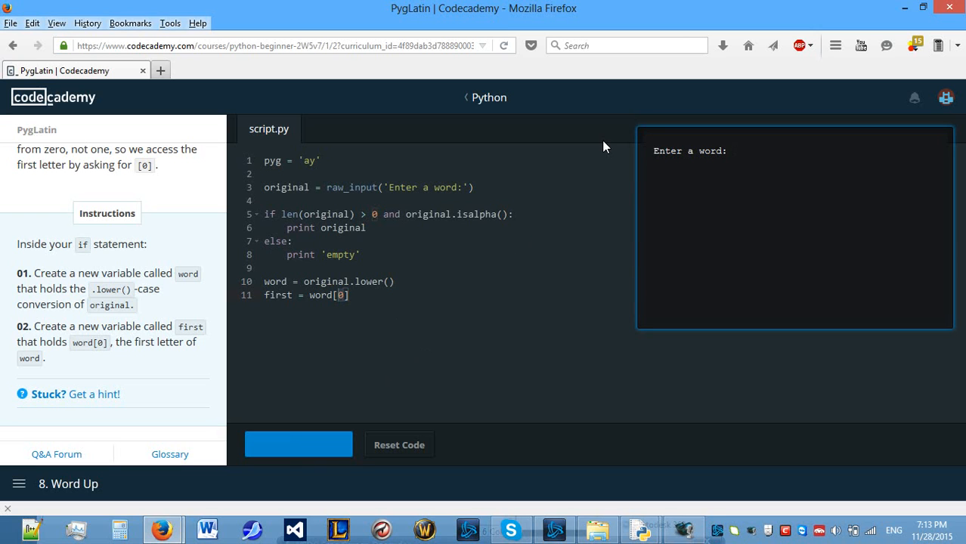
pyautogui.write('SDIGUHDSKGdfsgsregiuserhASDF')
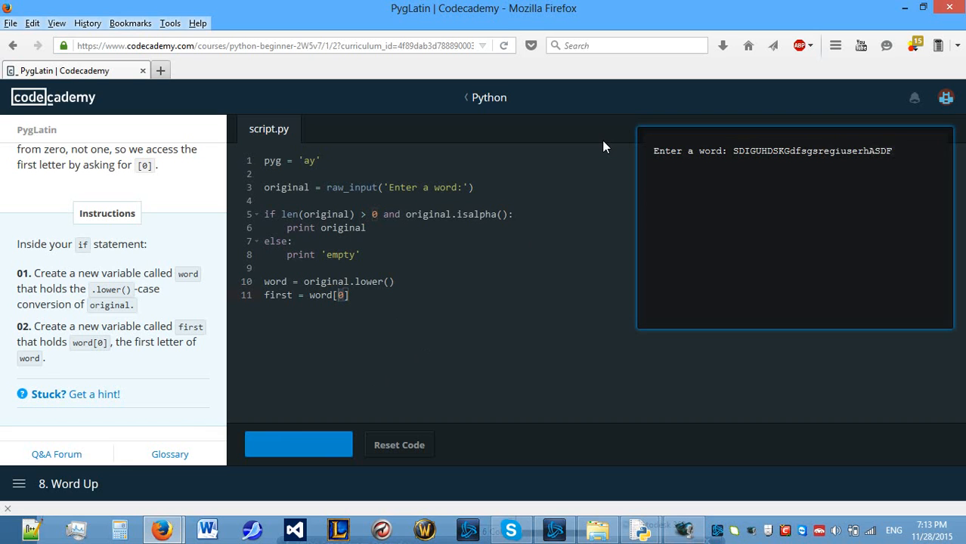
pyautogui.click(299, 445)
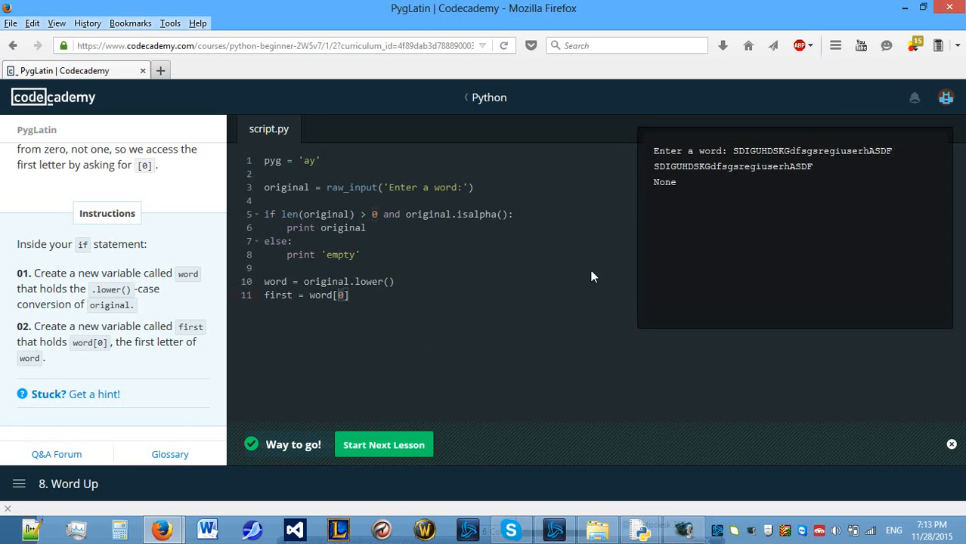
pyautogui.click(384, 445)
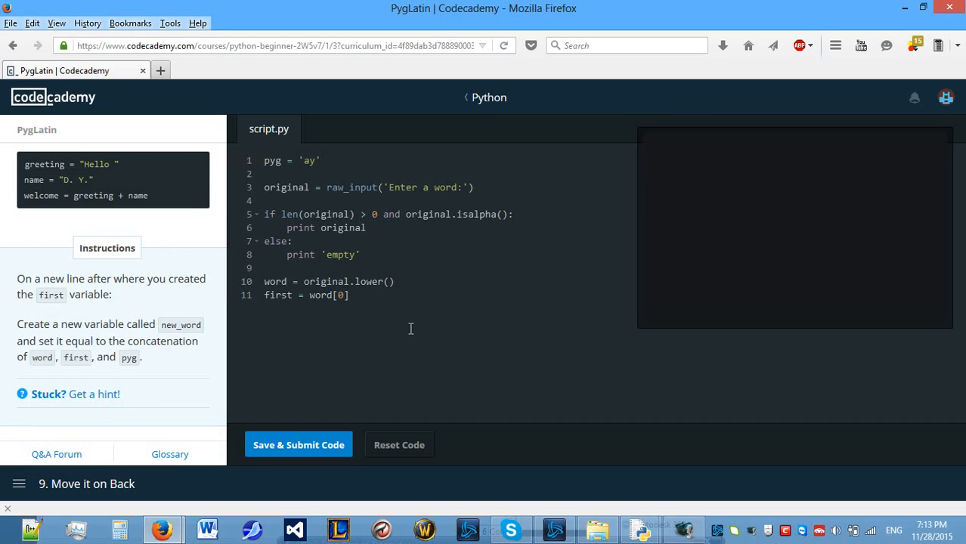
# Write new_word = word + first + pyg on a new line 13
pyautogui.press('Enter')
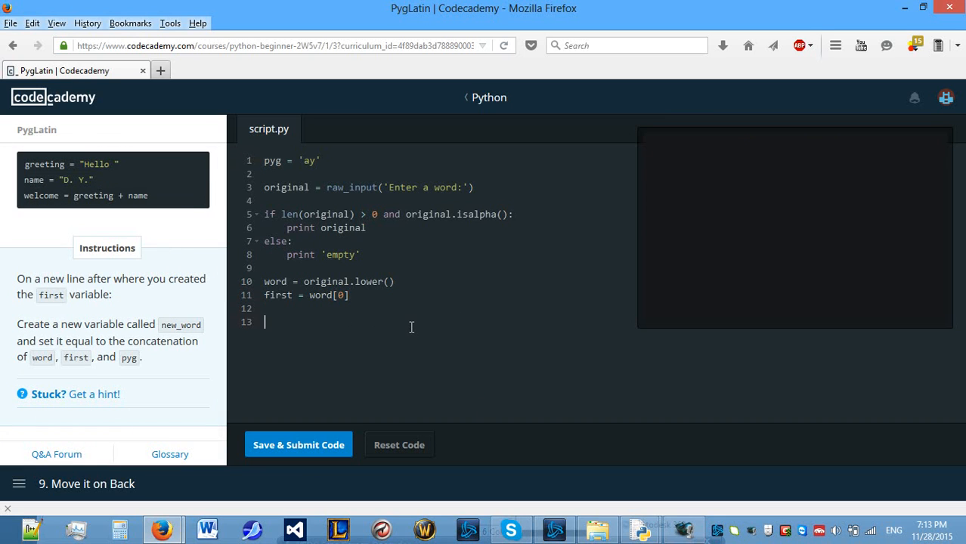
pyautogui.write('new')
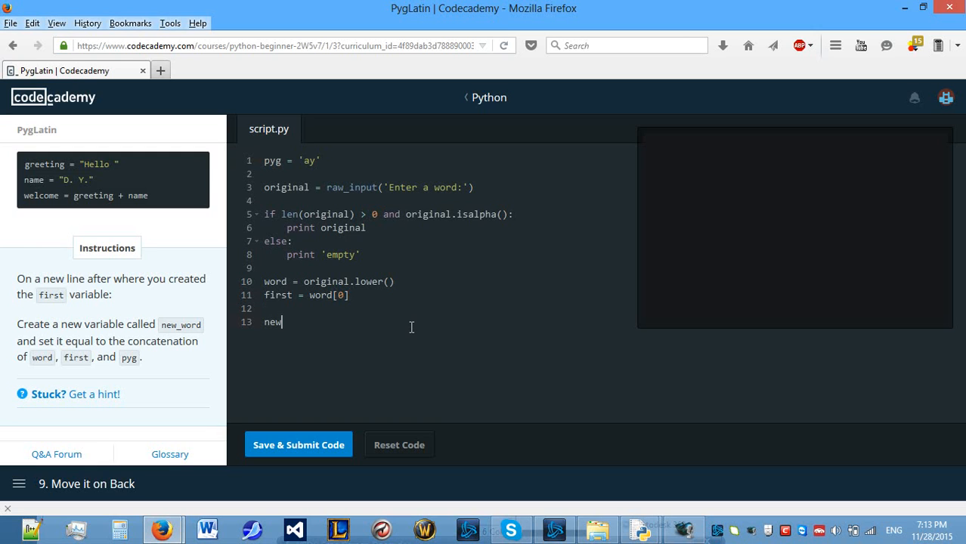
pyautogui.write('_word =')
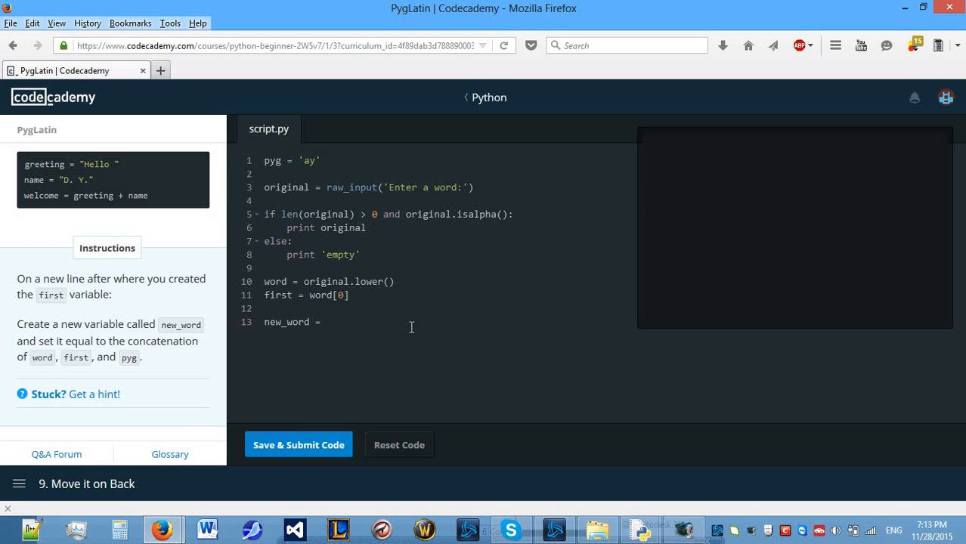
pyautogui.write('word +')
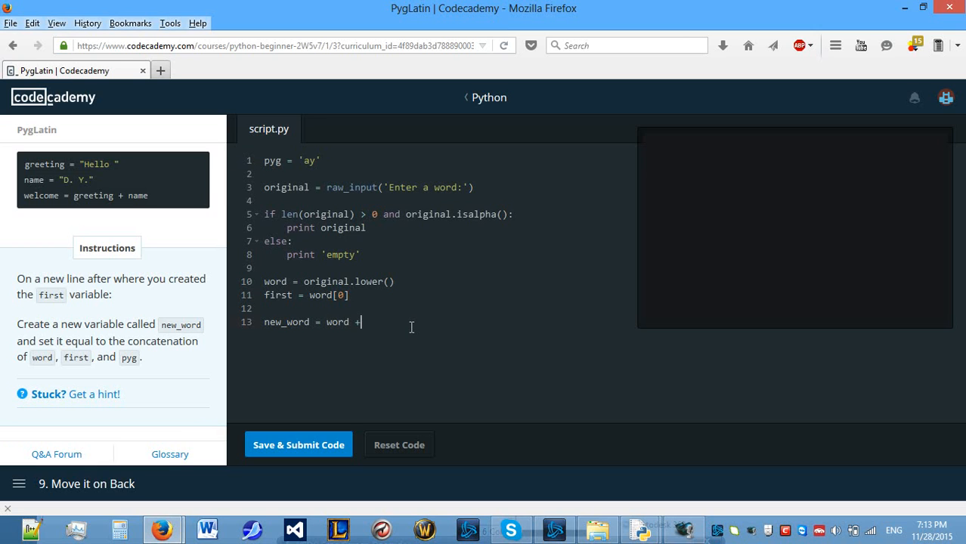
pyautogui.write('first +')
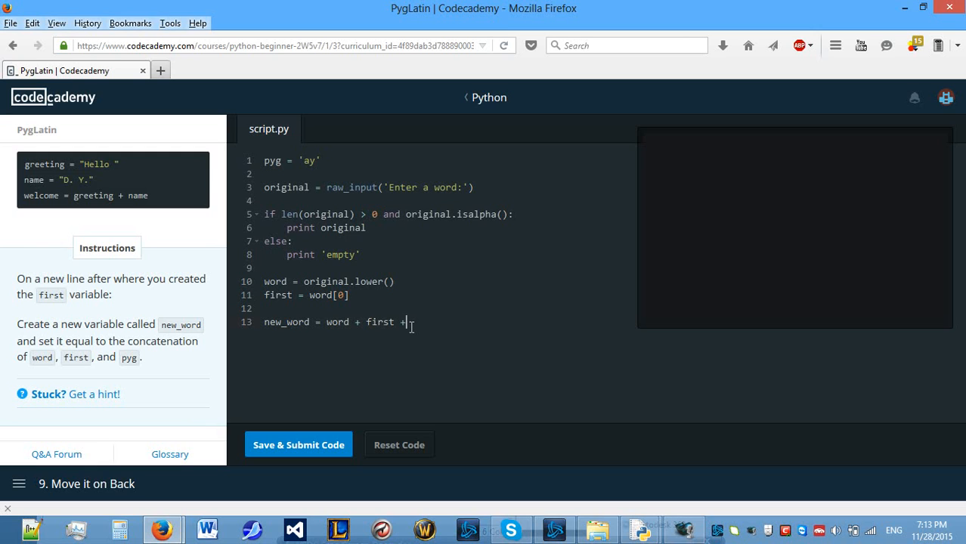
pyautogui.write('pyg')
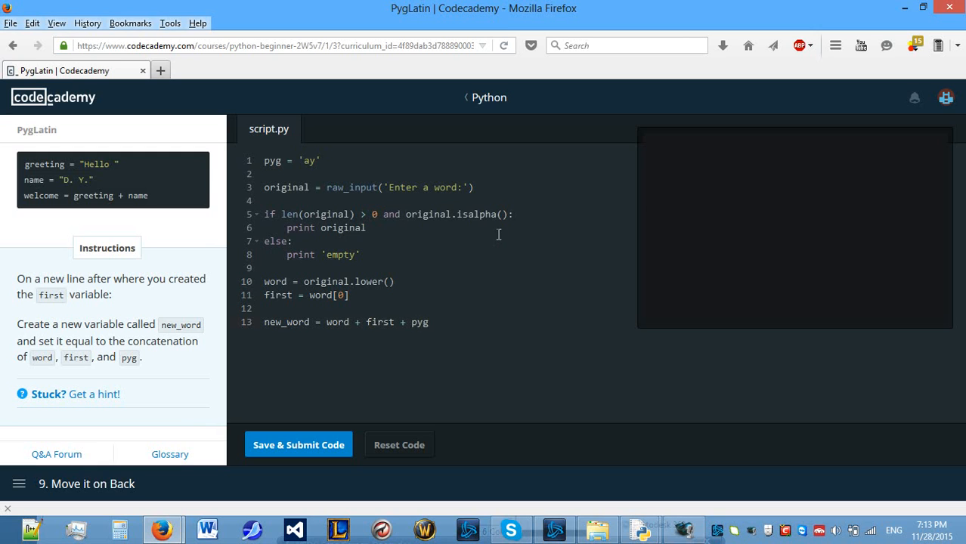
pyautogui.moveTo(355, 327)
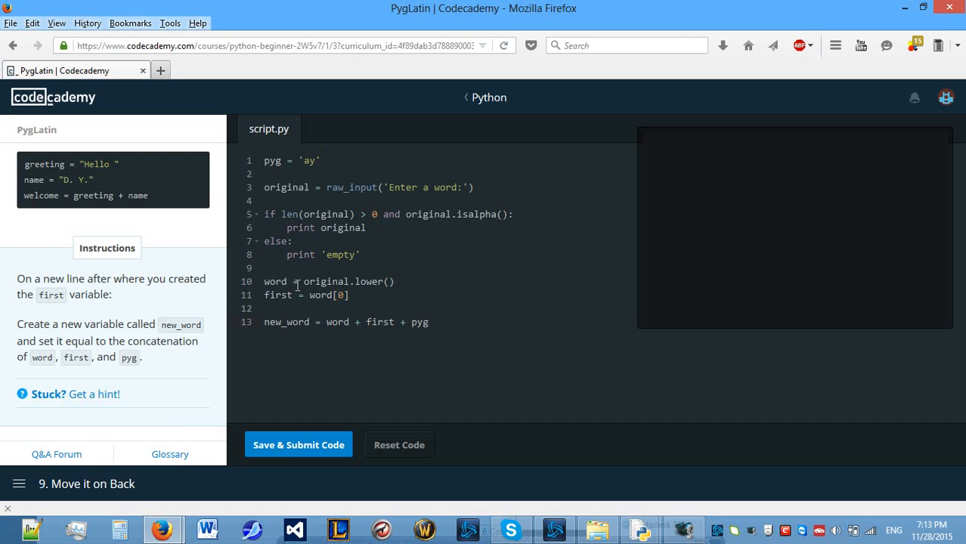
pyautogui.moveTo(406, 280)
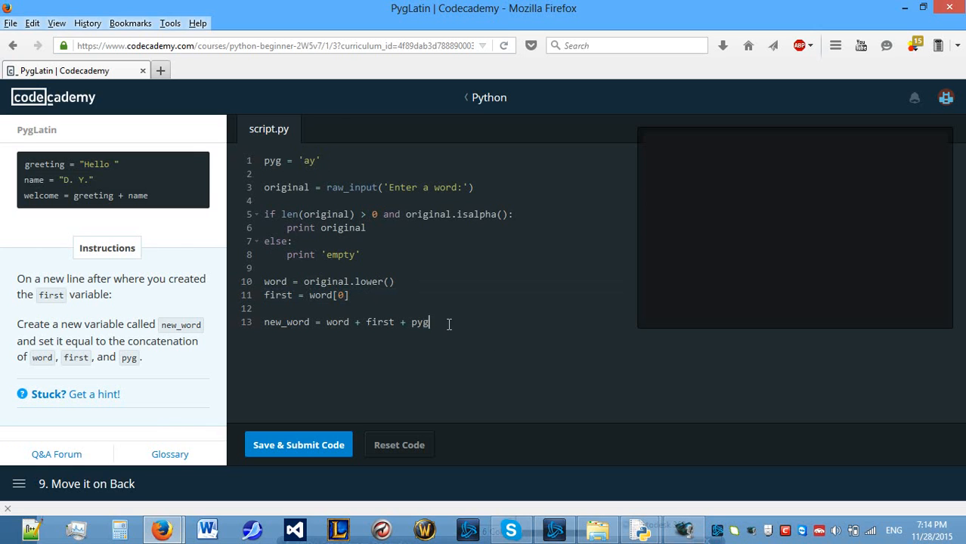
pyautogui.moveTo(336, 445)
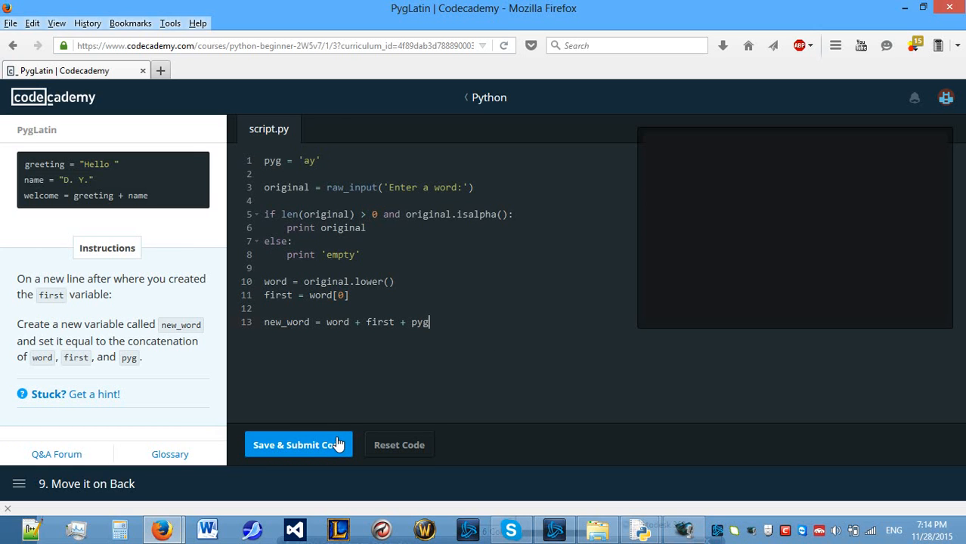
# Submit the script, answer the prompt with hey, and continue to Ending Up
pyautogui.click(298, 445)
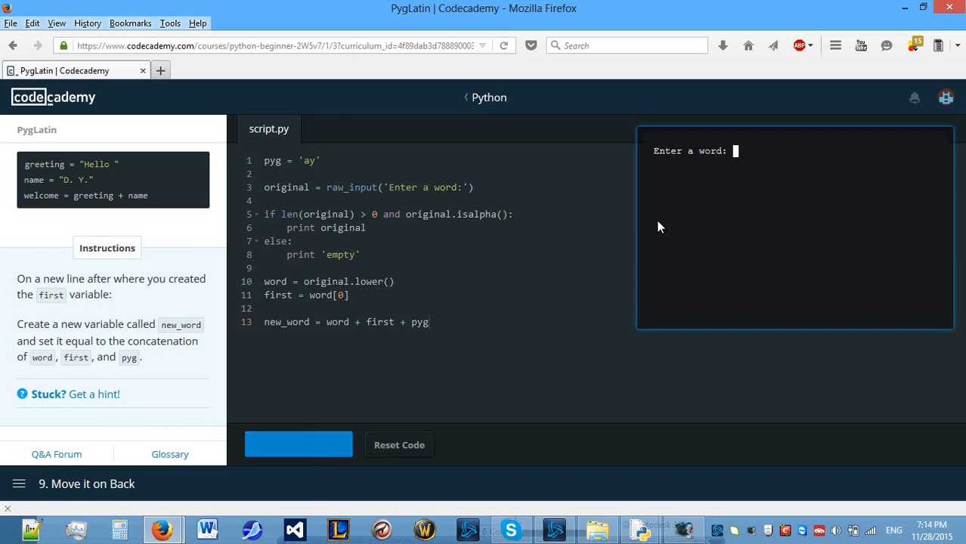
pyautogui.write('hey')
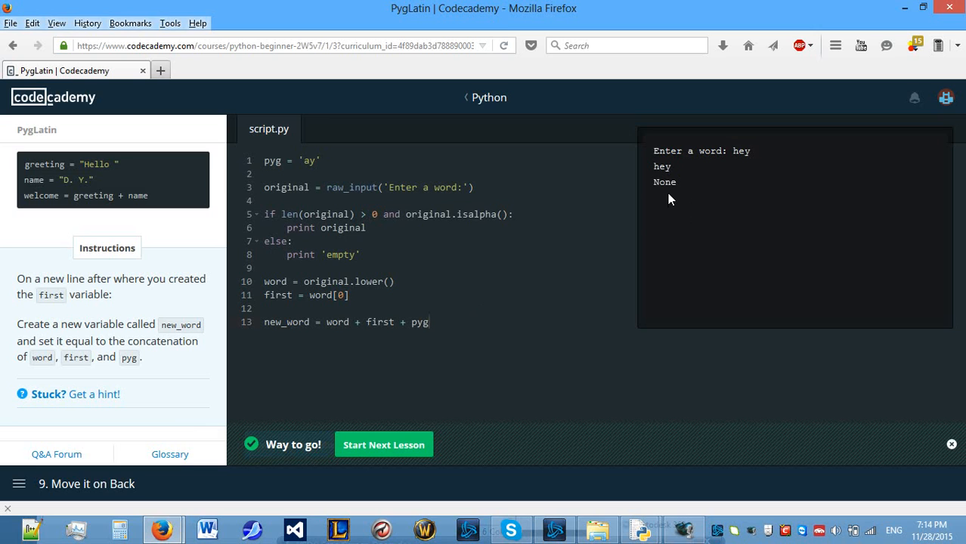
pyautogui.moveTo(469, 204)
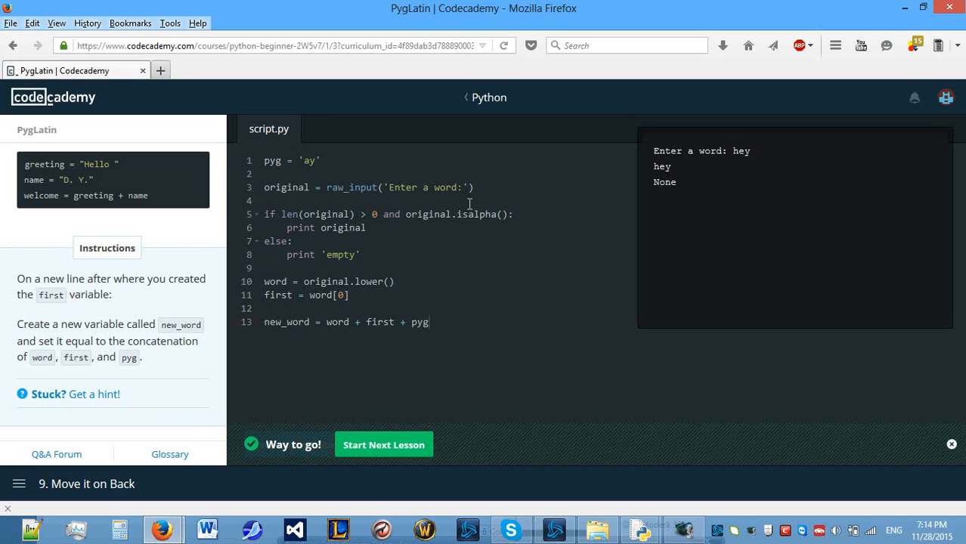
pyautogui.moveTo(372, 230)
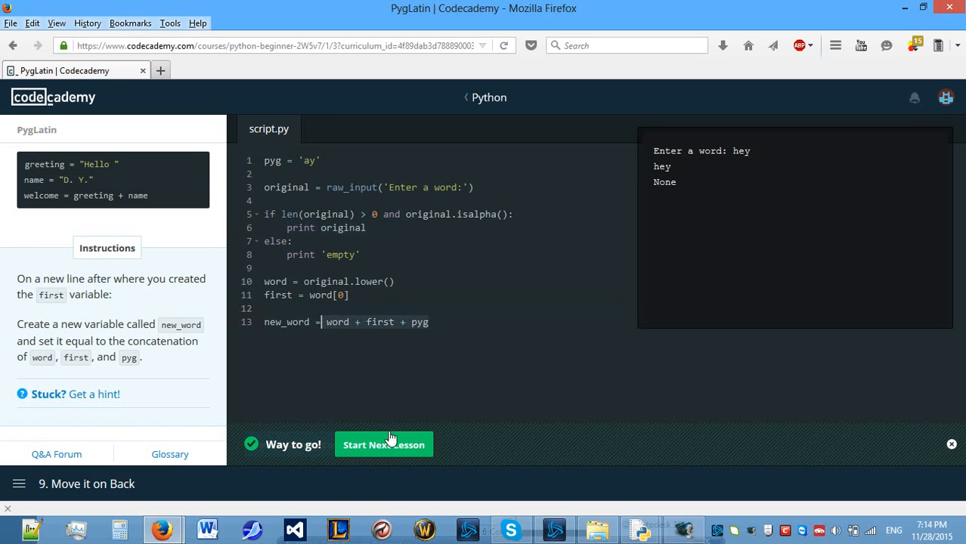
pyautogui.click(384, 444)
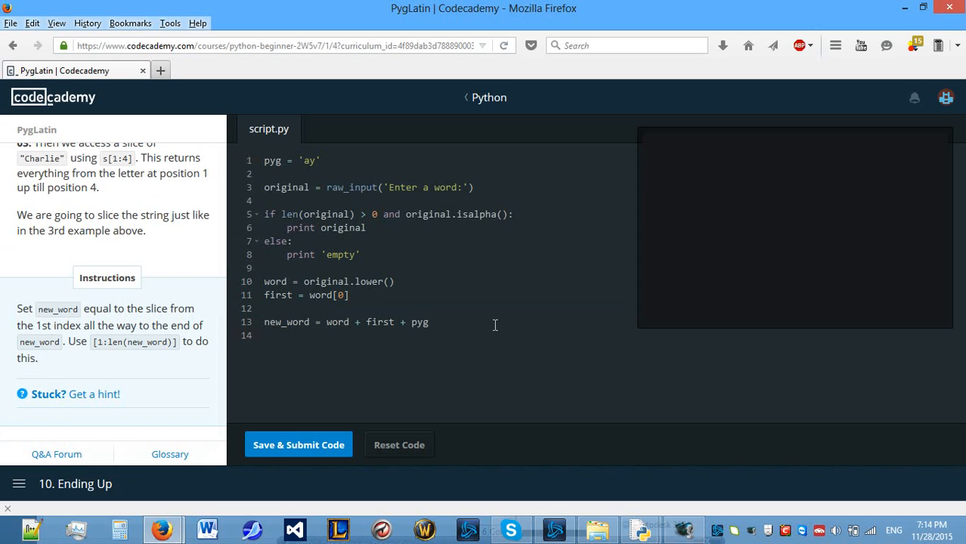
# Write new_word = new_word[1:len(new_word)] on line 14, removing a stray 1
pyautogui.write('new_word =')
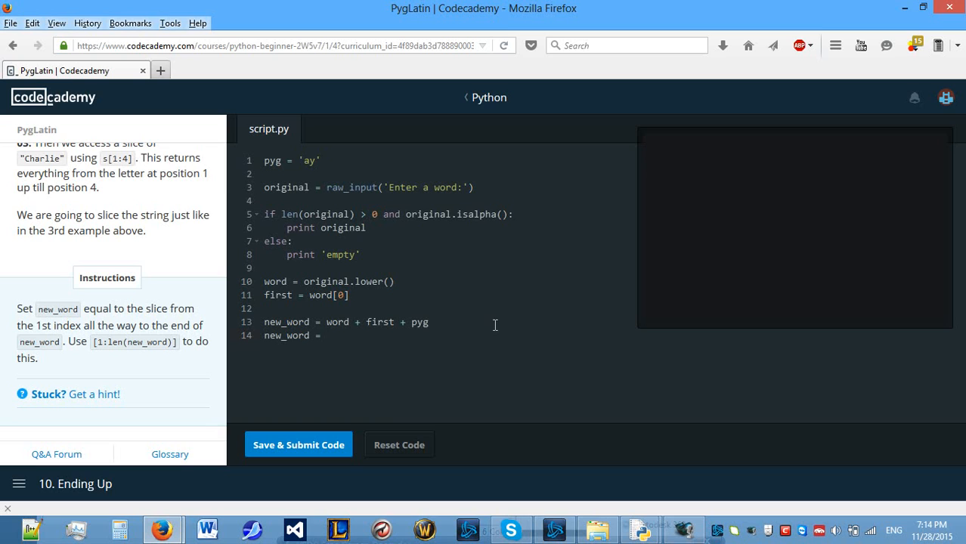
pyautogui.write('1')
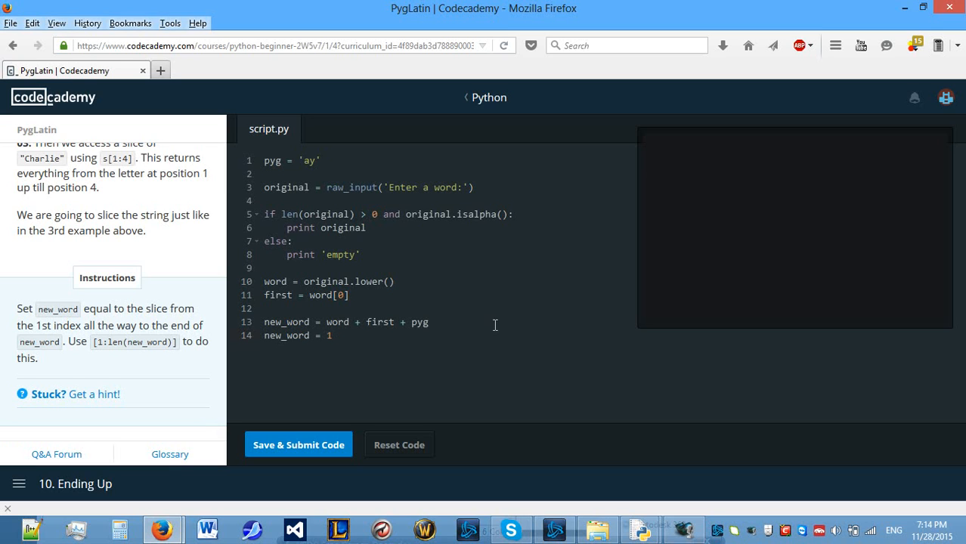
pyautogui.press('BackSpace')
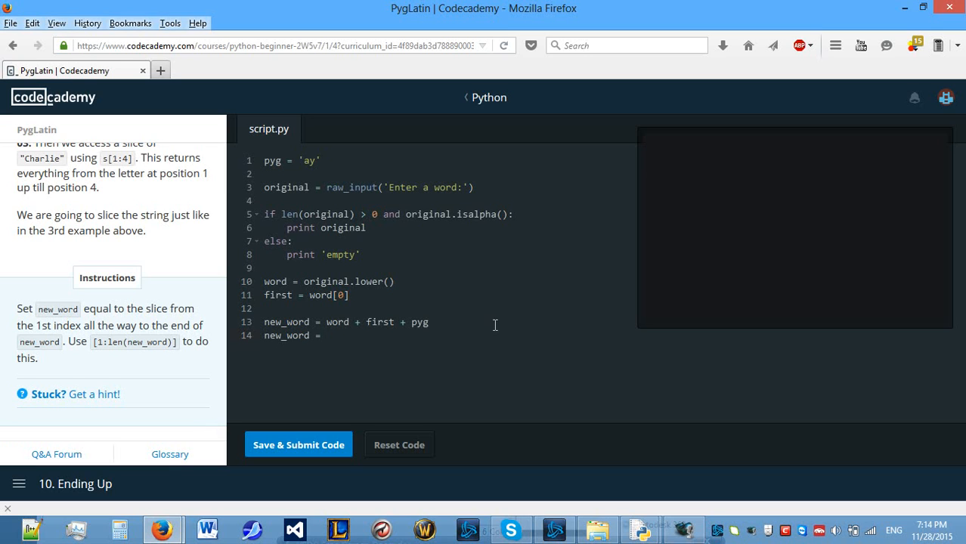
pyautogui.click(325, 335)
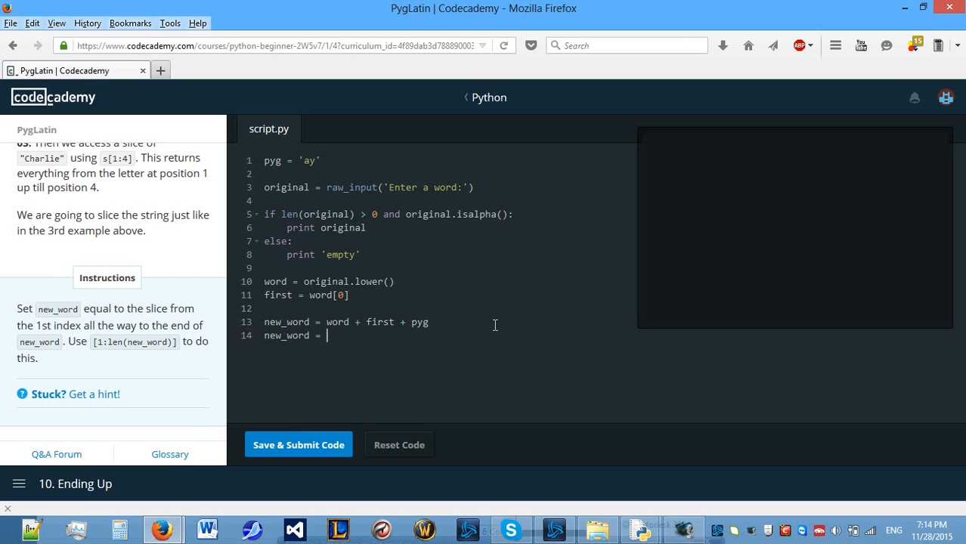
pyautogui.write('new_word[]')
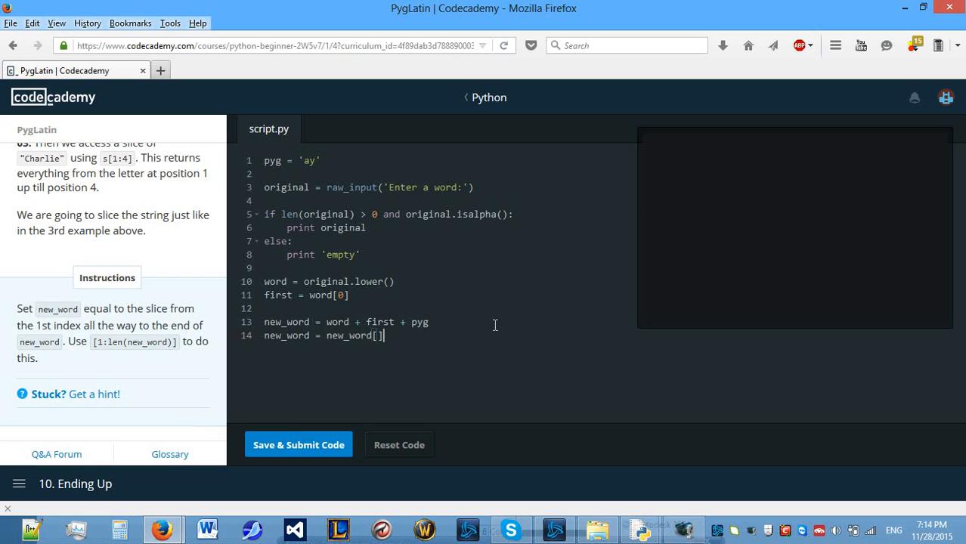
pyautogui.write('1:1')
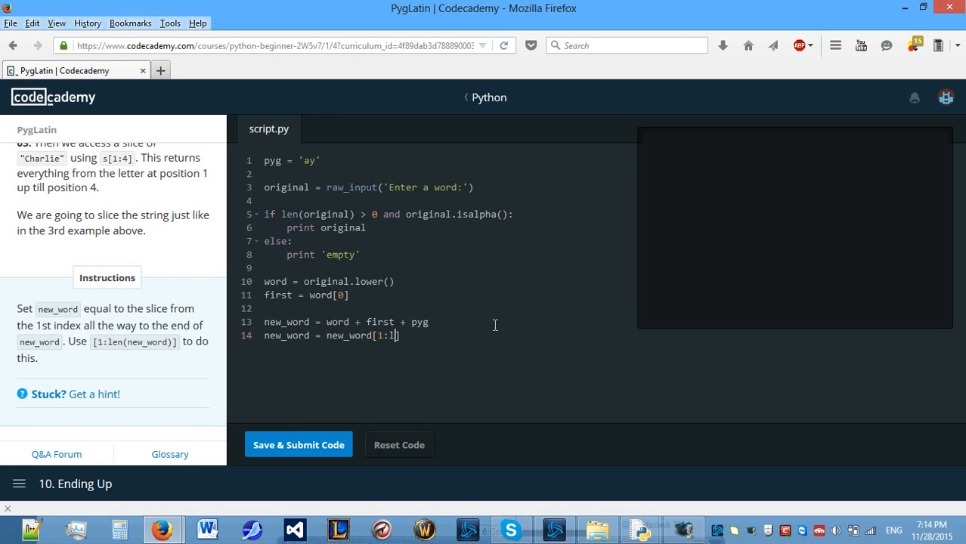
pyautogui.write('en(new_word')
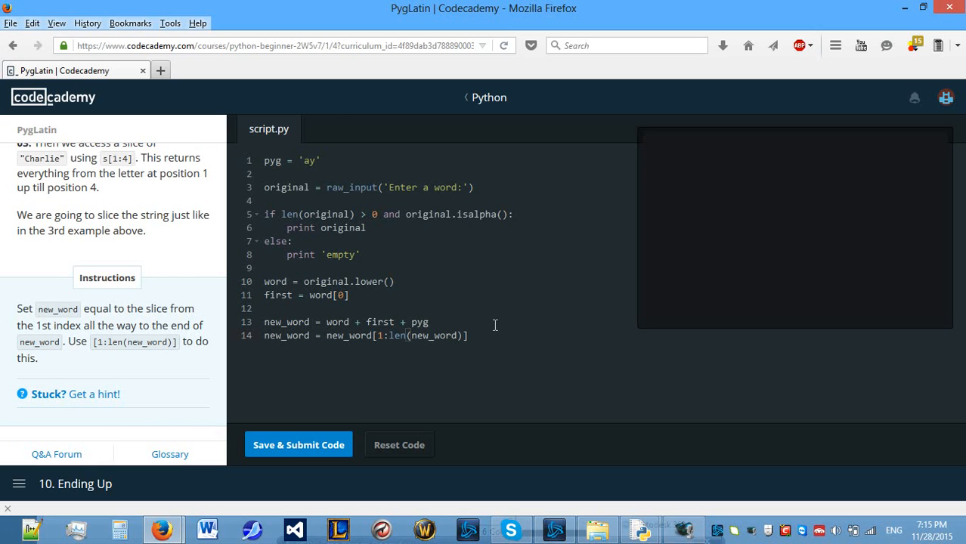
# Submit the slicing line and the finished translator, then dismiss the PygLatin badge popup
pyautogui.click(298, 444)
pyautogui.write('hey')
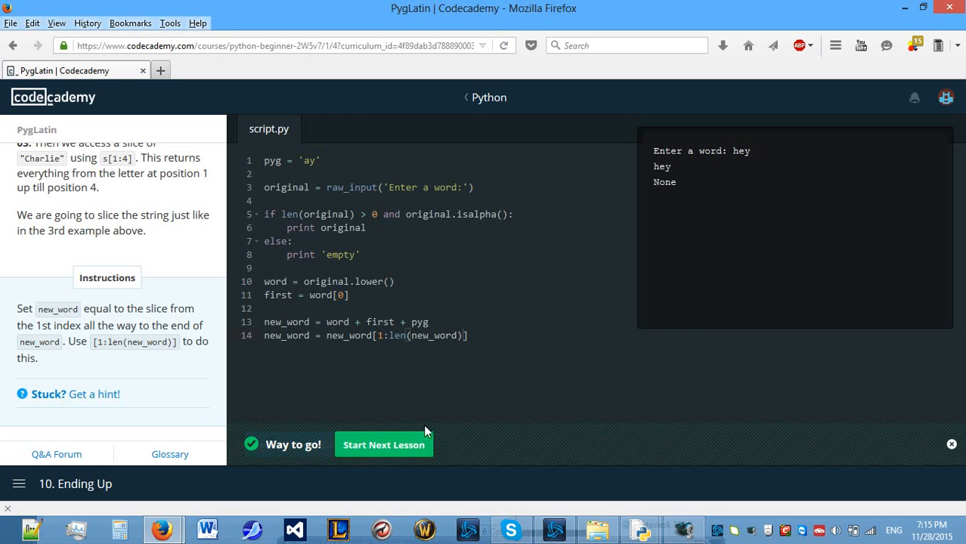
pyautogui.click(384, 445)
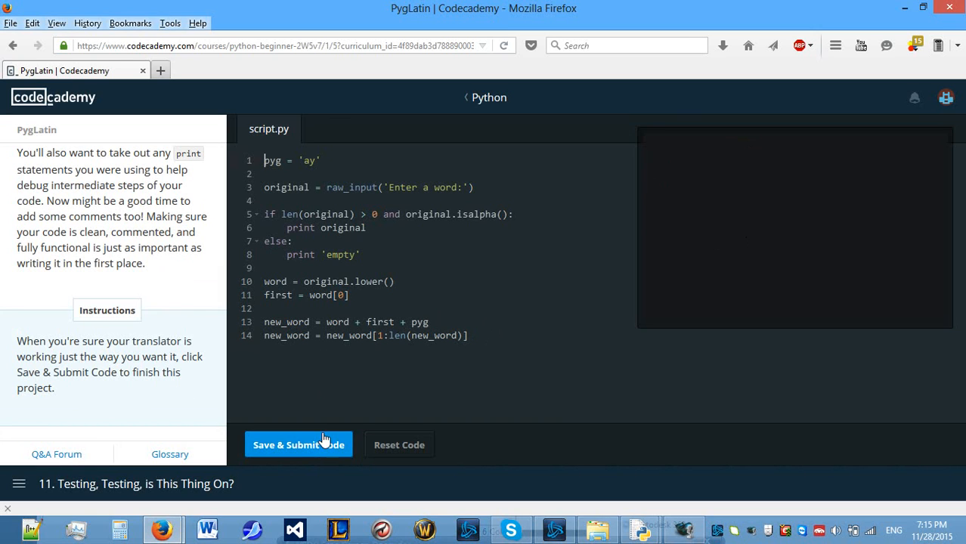
pyautogui.click(298, 444)
pyautogui.write('hey')
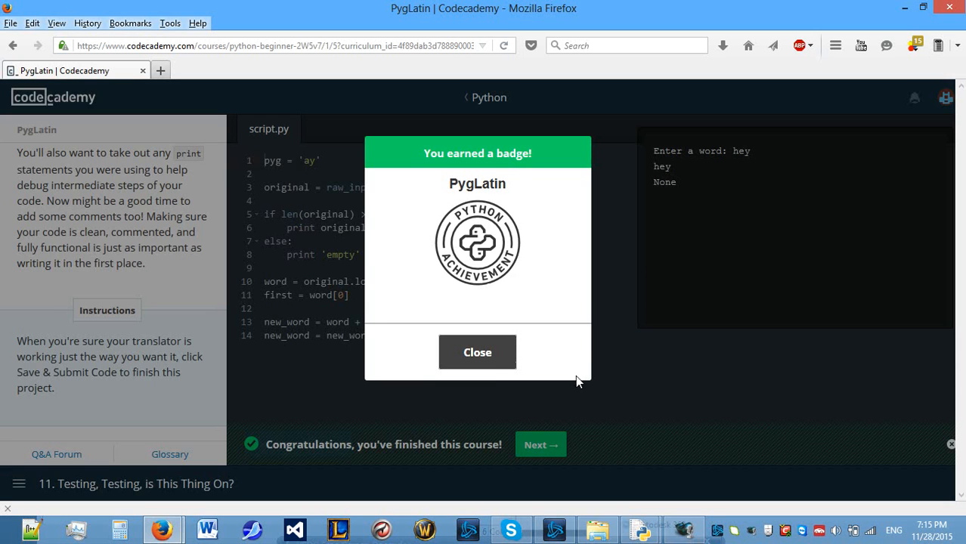
pyautogui.click(477, 352)
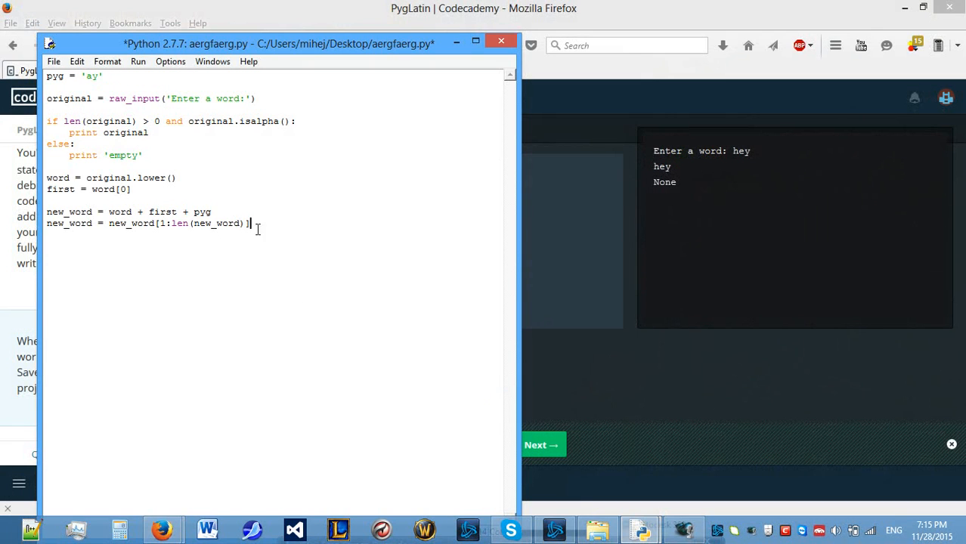
# Add print new_word below the pasted code in the IDLE editor
pyautogui.write('print')
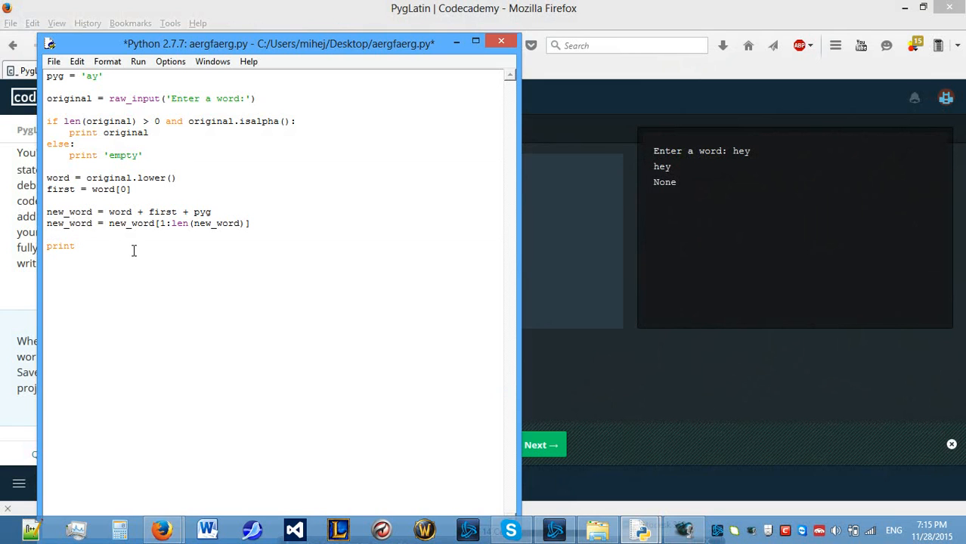
pyautogui.write('new_word')
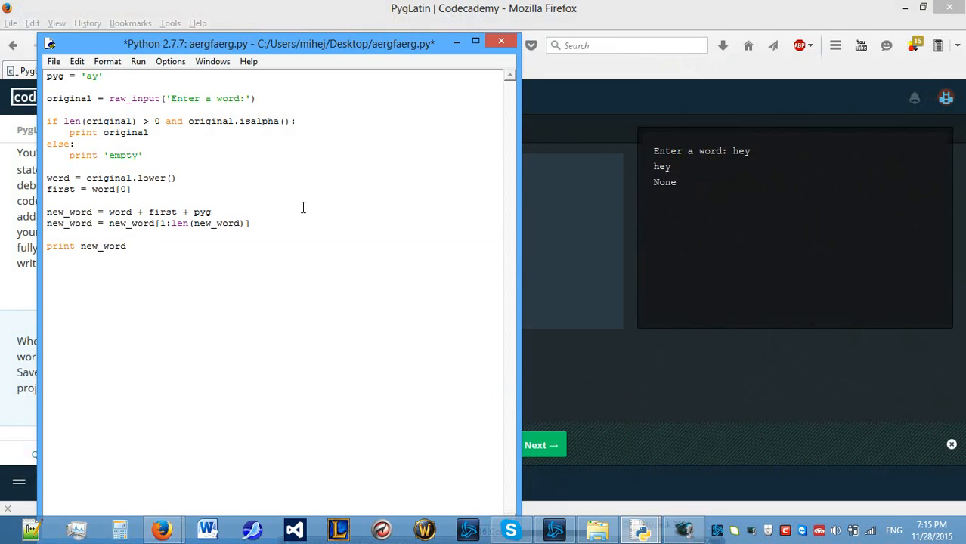